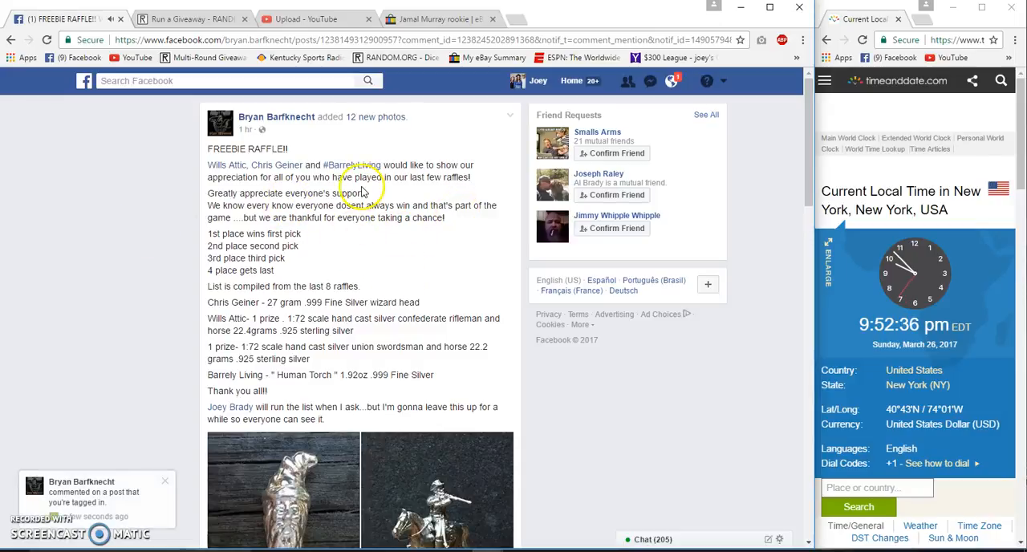
mouse_move(473, 269)
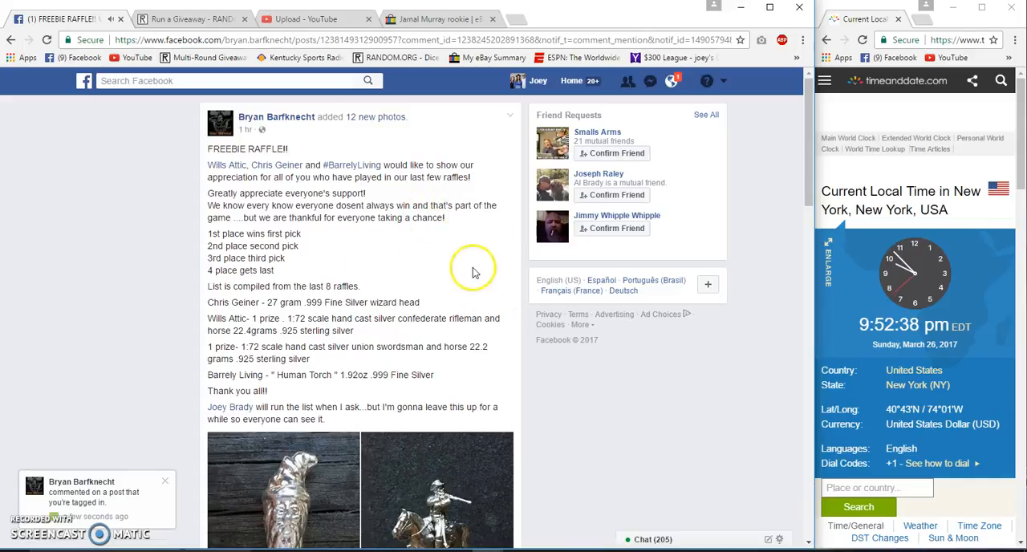
Review the raffle post comments and copy the numbered entry list 1–80
scroll("down", 3)
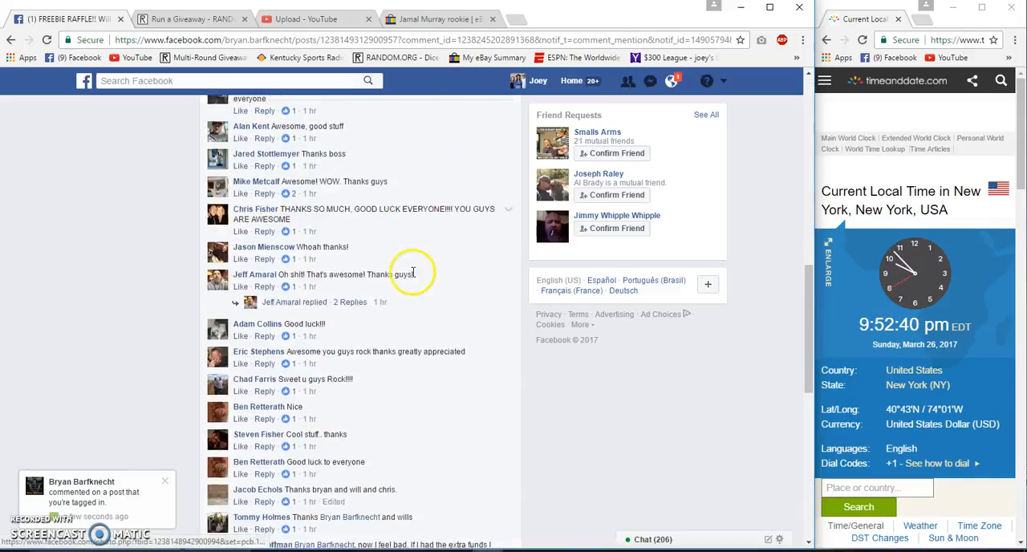
scroll("down", 3)
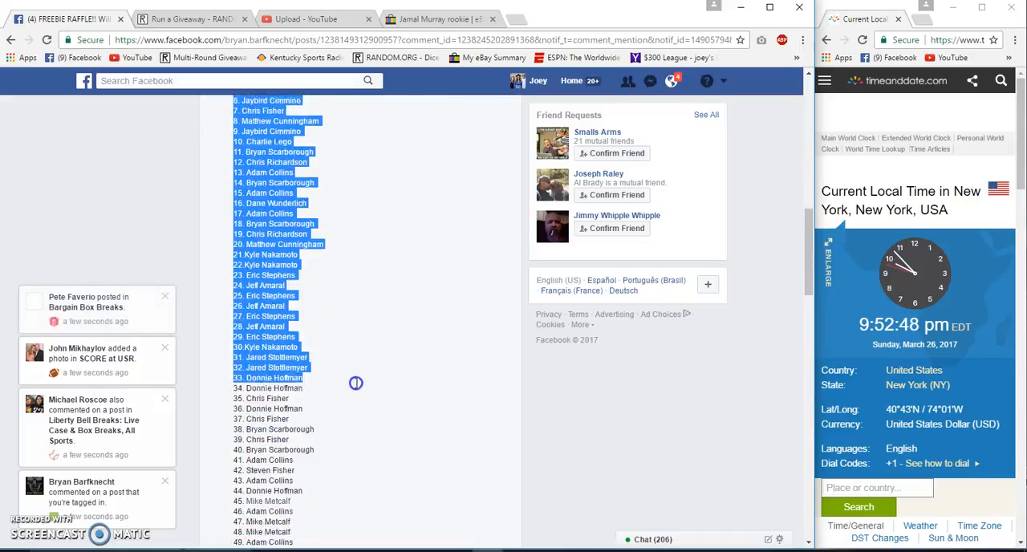
scroll("down", 3)
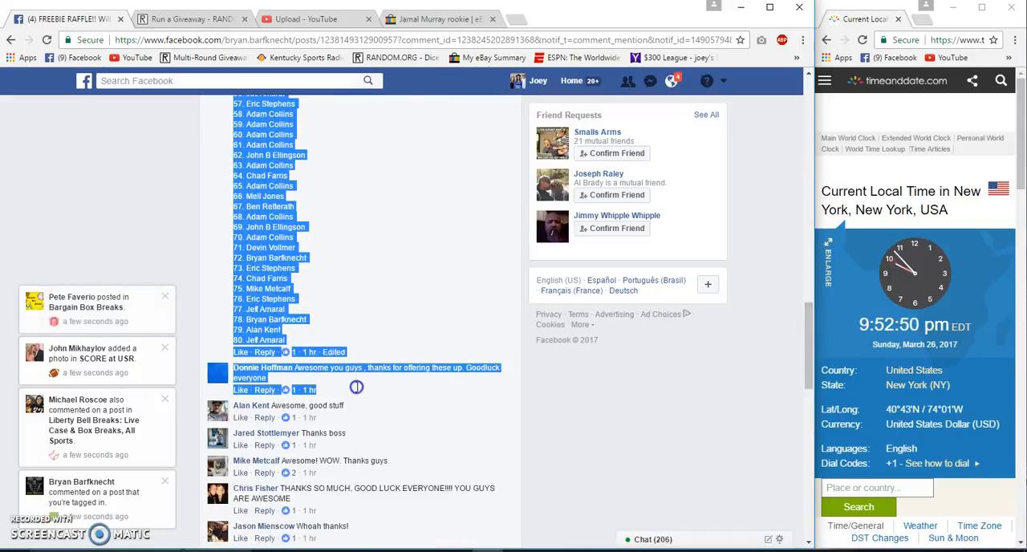
right_click(267, 267)
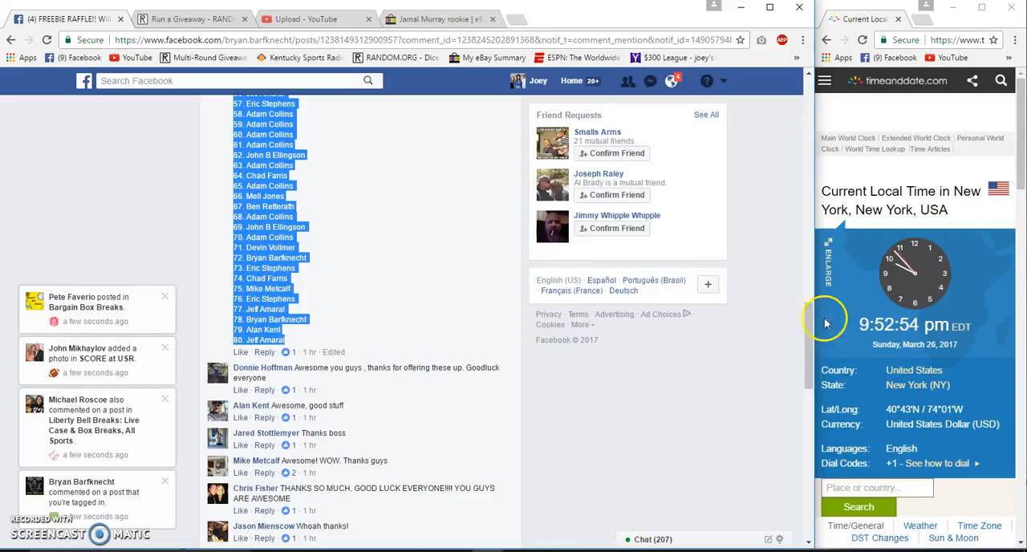
scroll("down", 3)
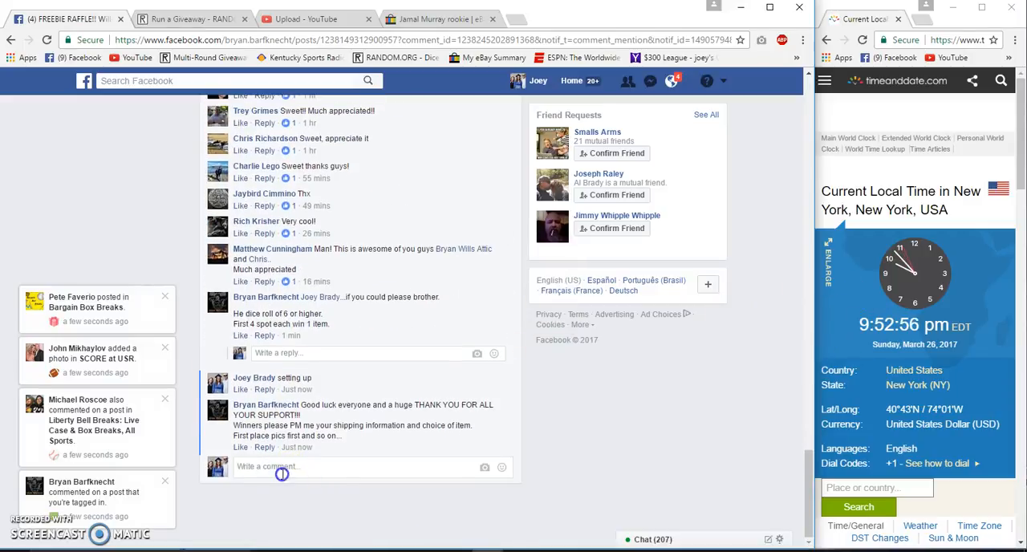
Post a 'Live' comment on the Facebook raffle post
type("Live")
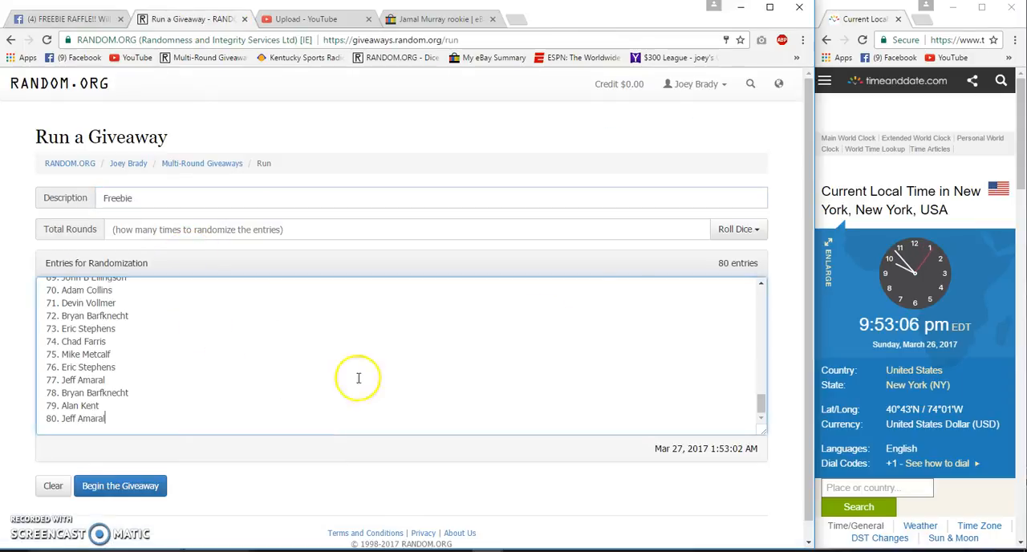
Roll the dice to set 9 rounds and begin the Freebie giveaway
left_click(735, 227)
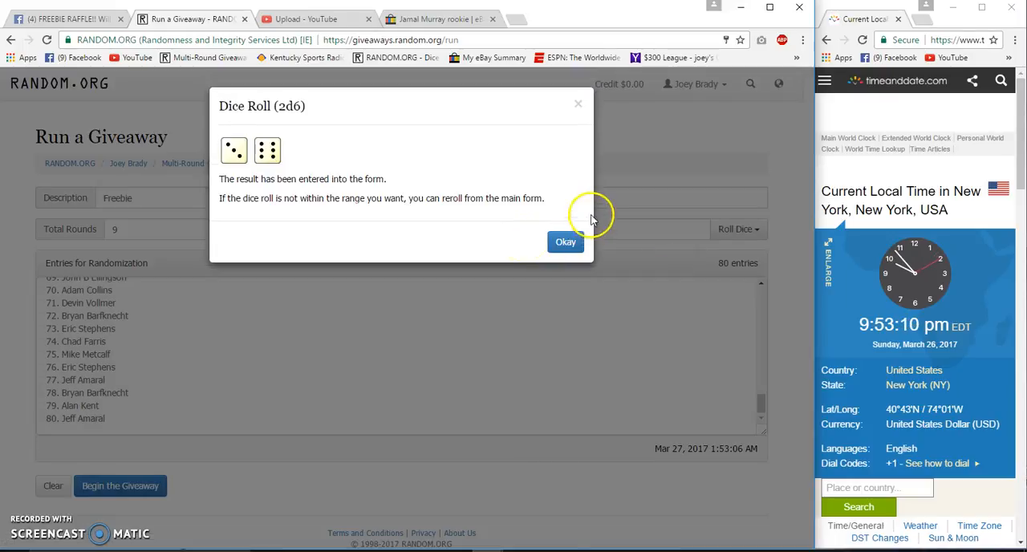
left_click(565, 240)
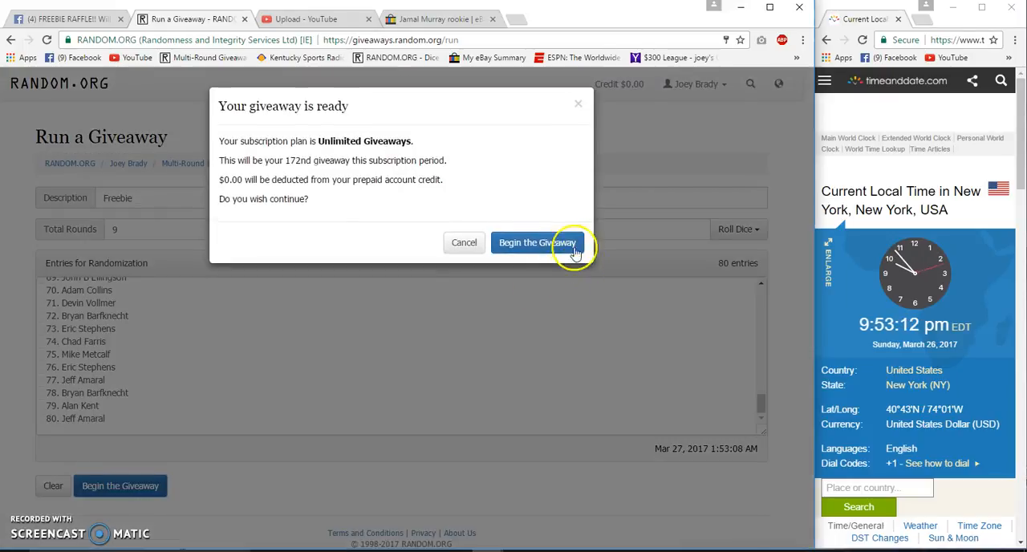
left_click(536, 242)
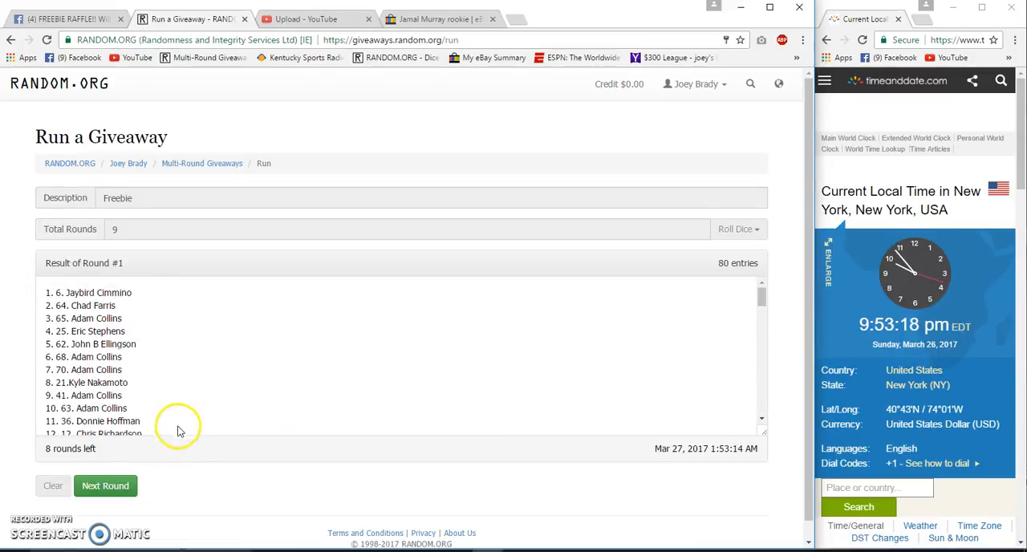
Run randomization rounds 2 through 8, leaving only the final round
left_click(106, 484)
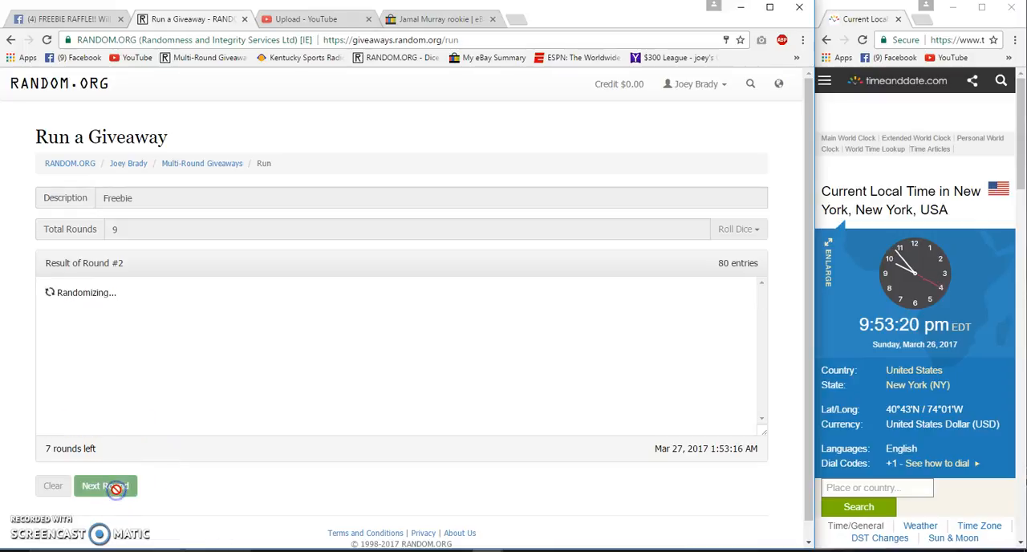
left_click(106, 484)
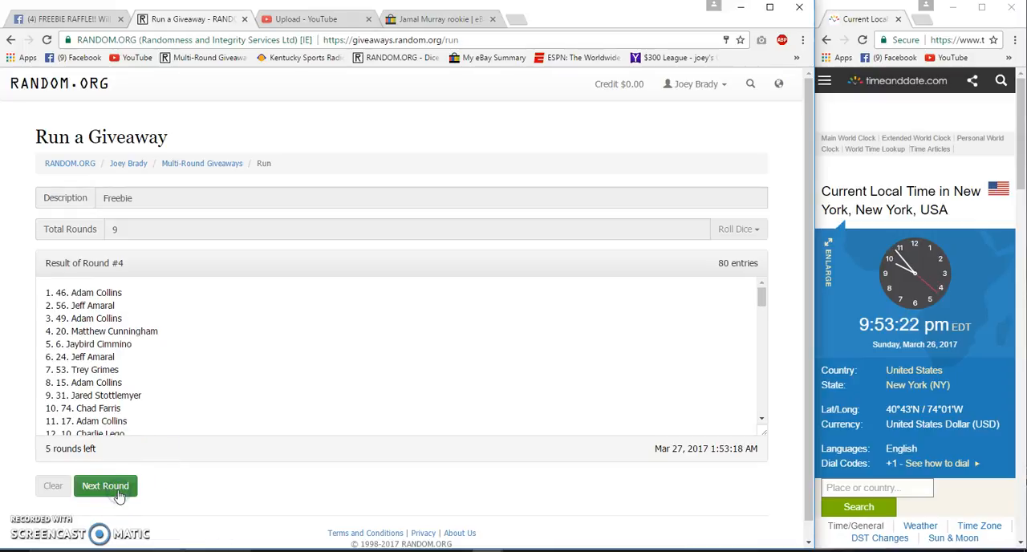
left_click(106, 484)
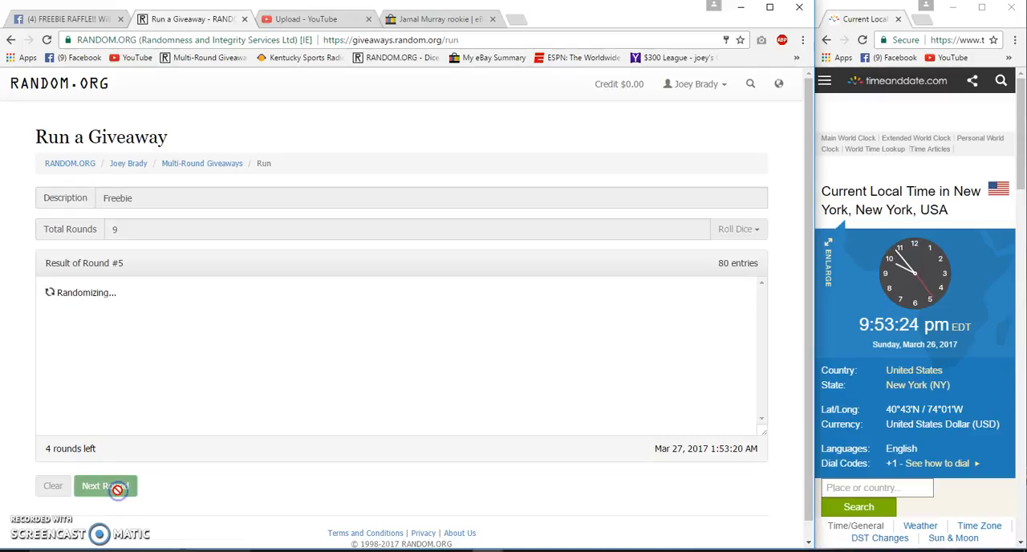
left_click(119, 487)
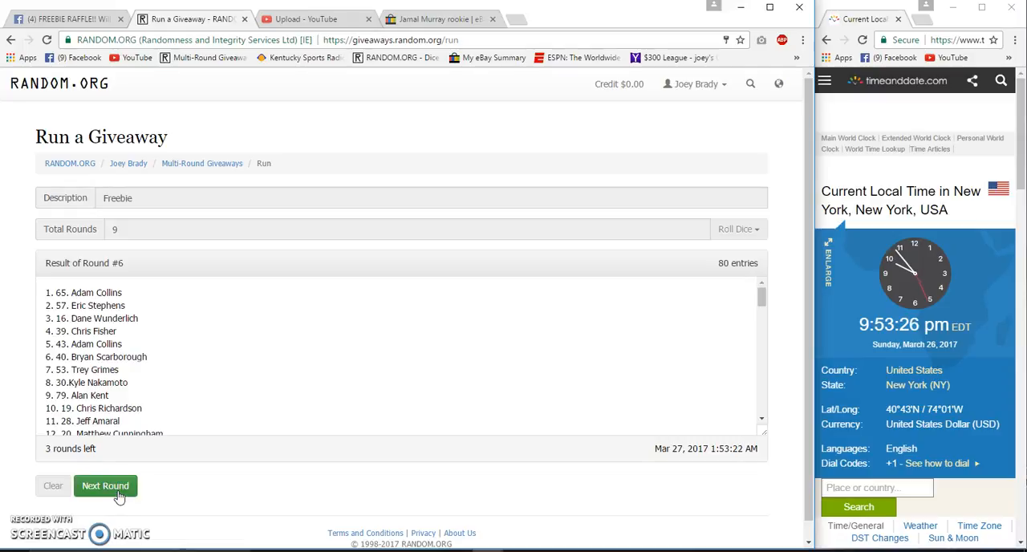
left_click(106, 484)
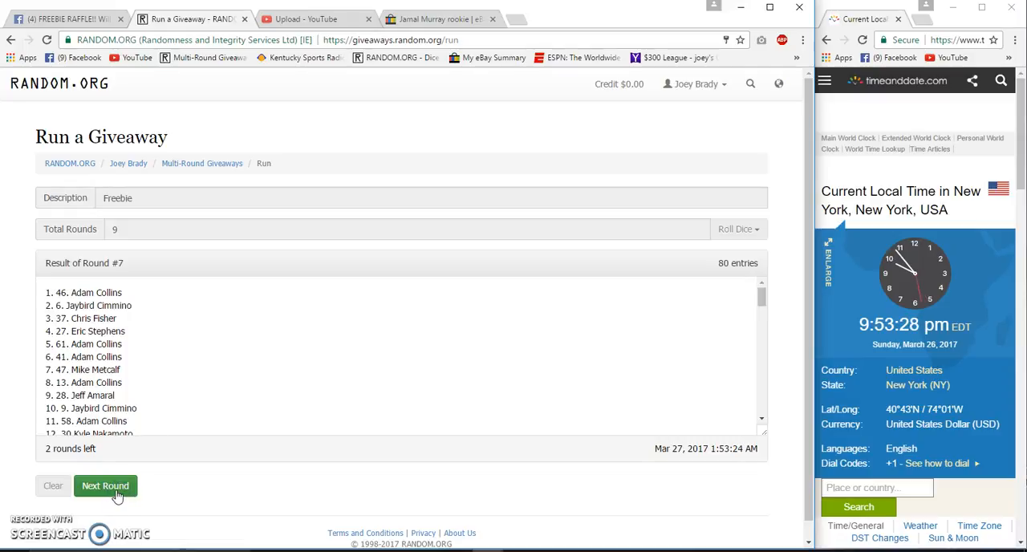
left_click(106, 485)
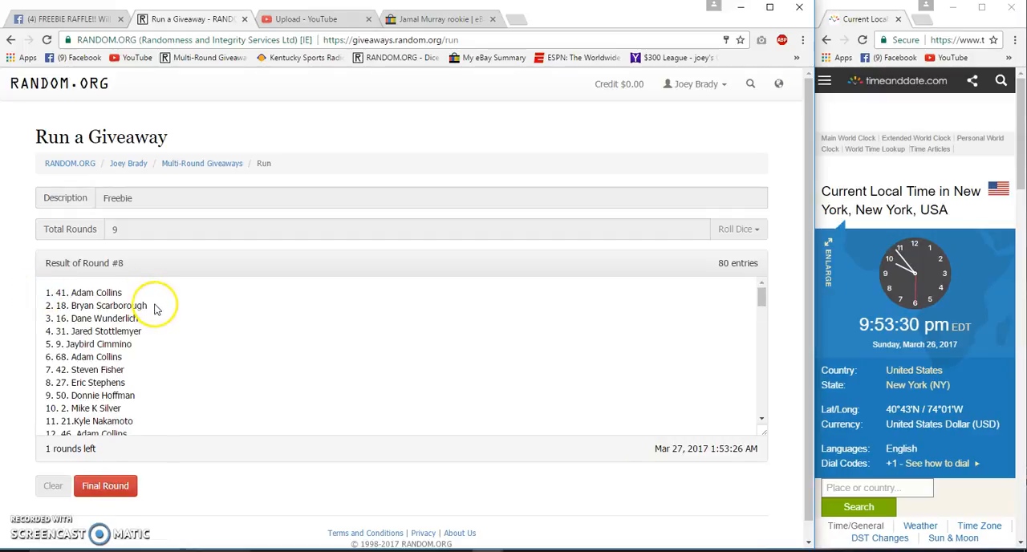
scroll("down", 3)
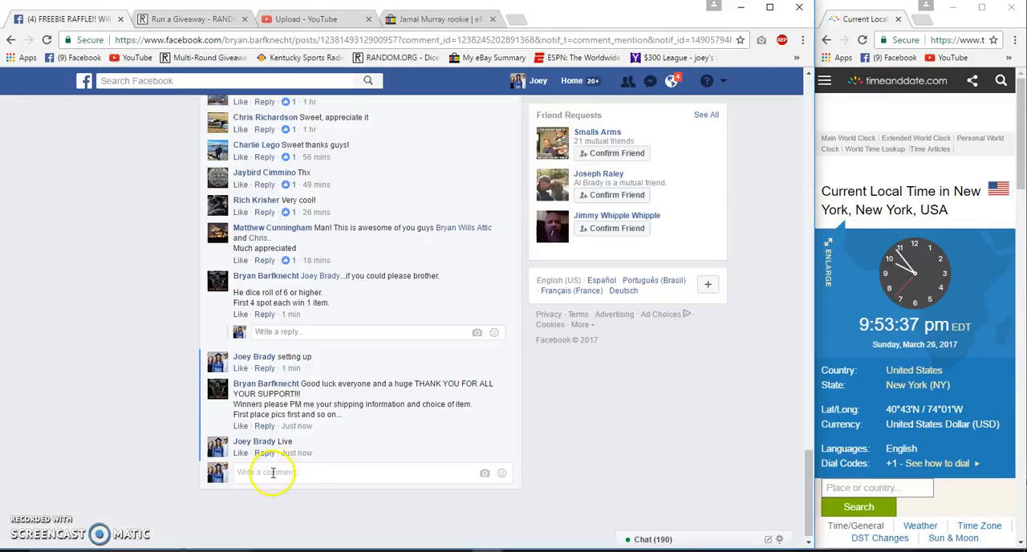
Post a 'Good Luck' comment on the raffle thread and return to the giveaway
type("Good Luck final roll")
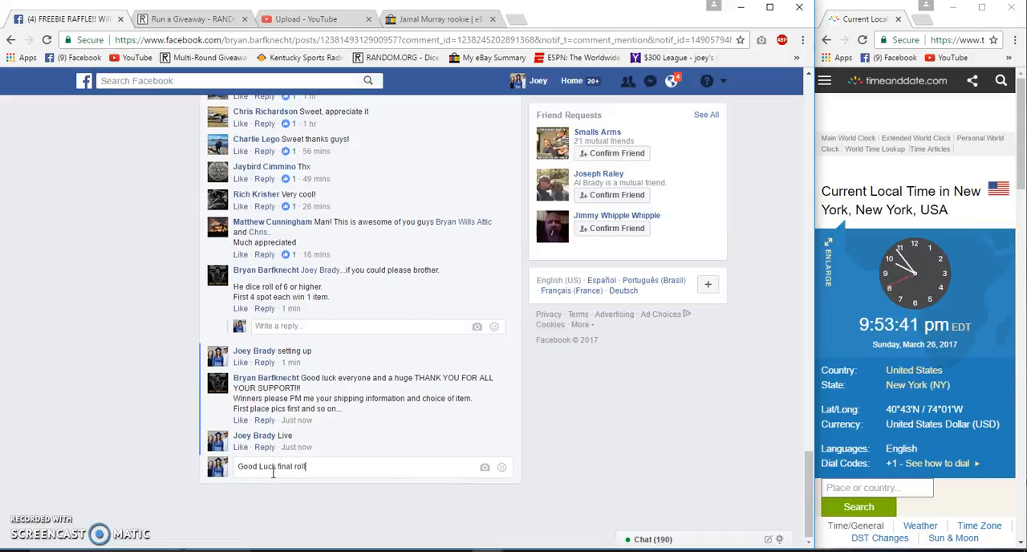
key("Return")
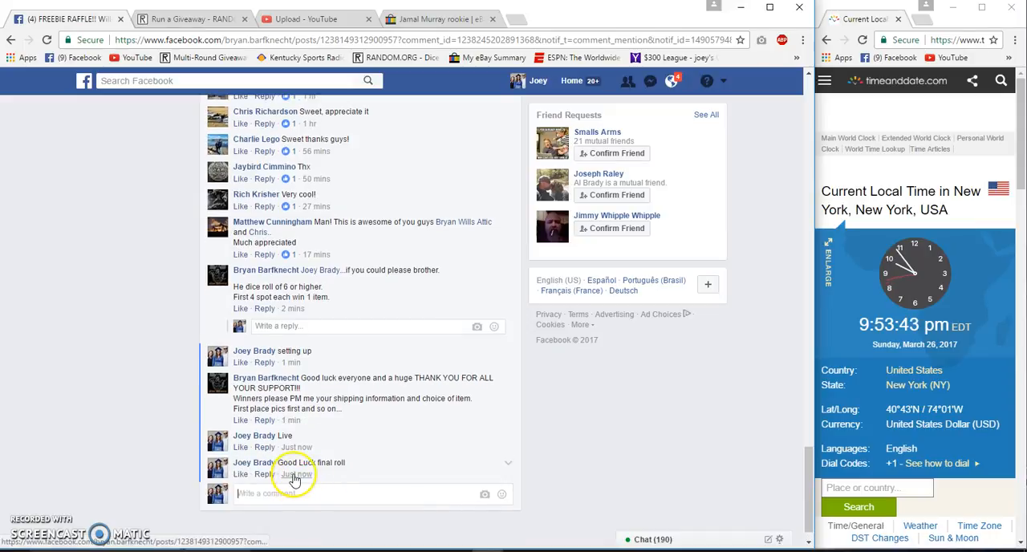
left_click(193, 18)
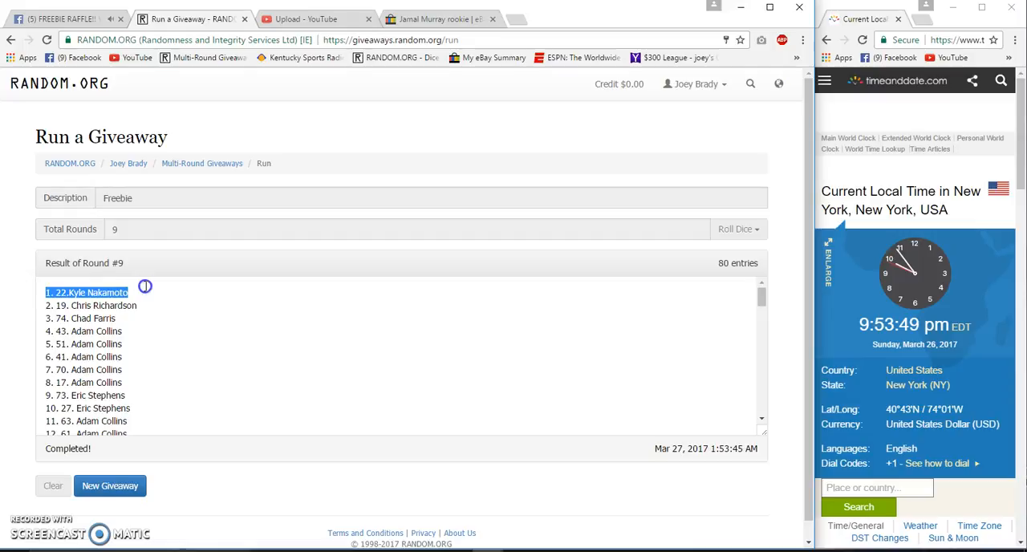
Select round 9's top four winners, copy the verified results, and draft a 'Done' reply
left_click_drag(87, 292, 88, 331)
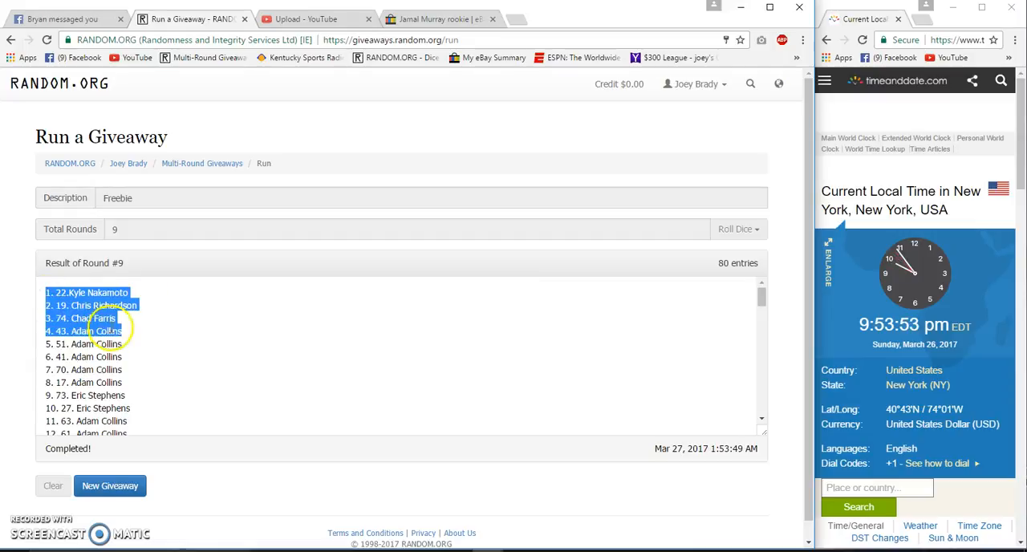
scroll("down", 3)
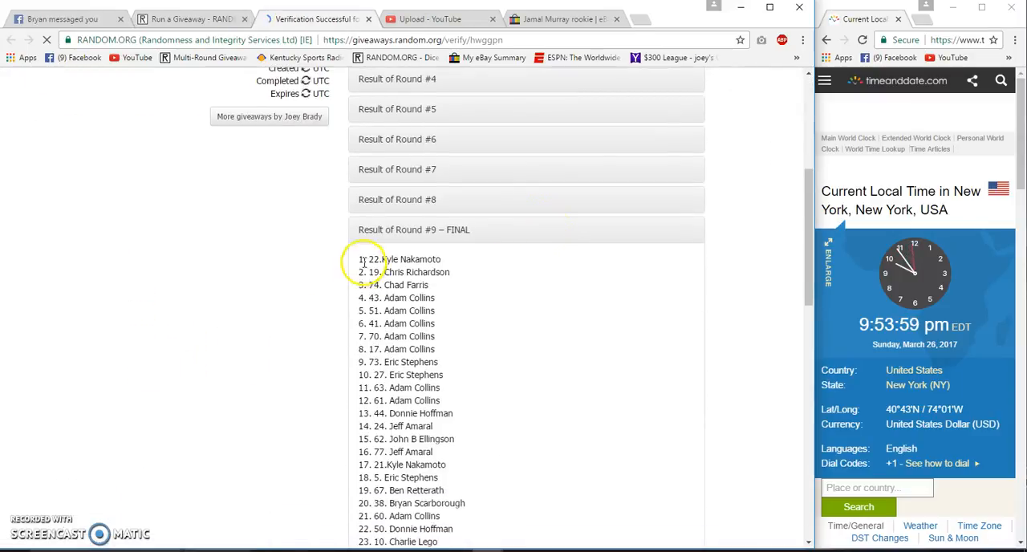
right_click(414, 273)
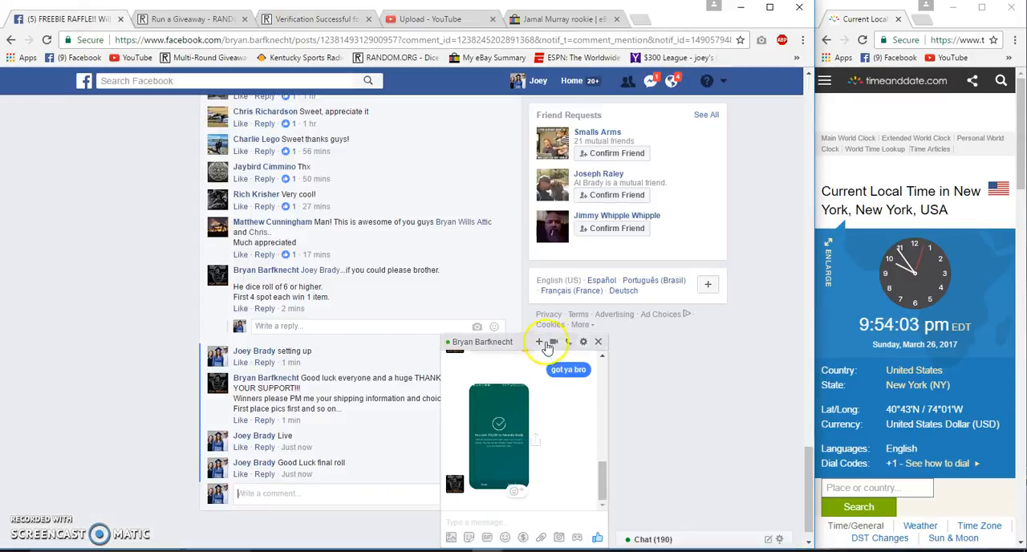
left_click(597, 340)
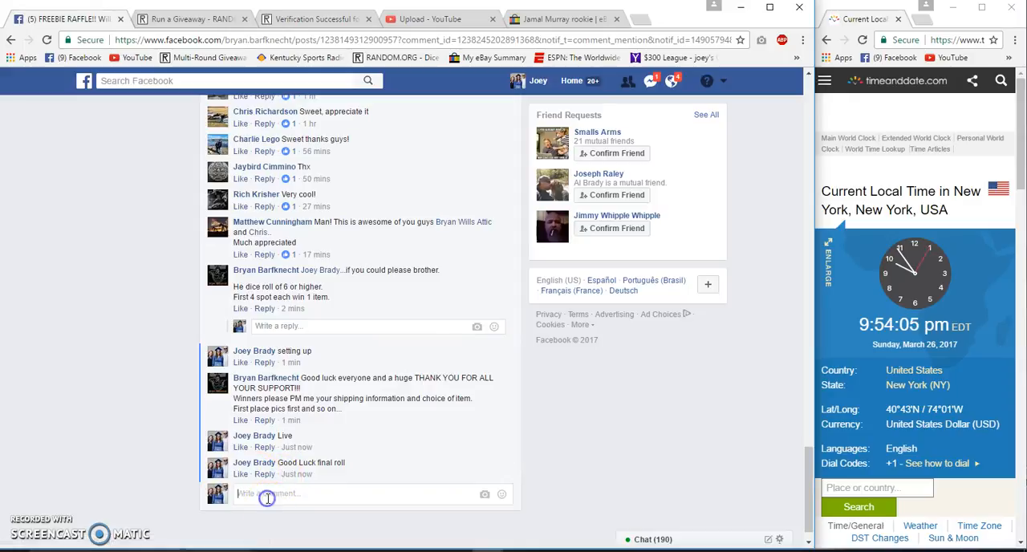
type("Done")
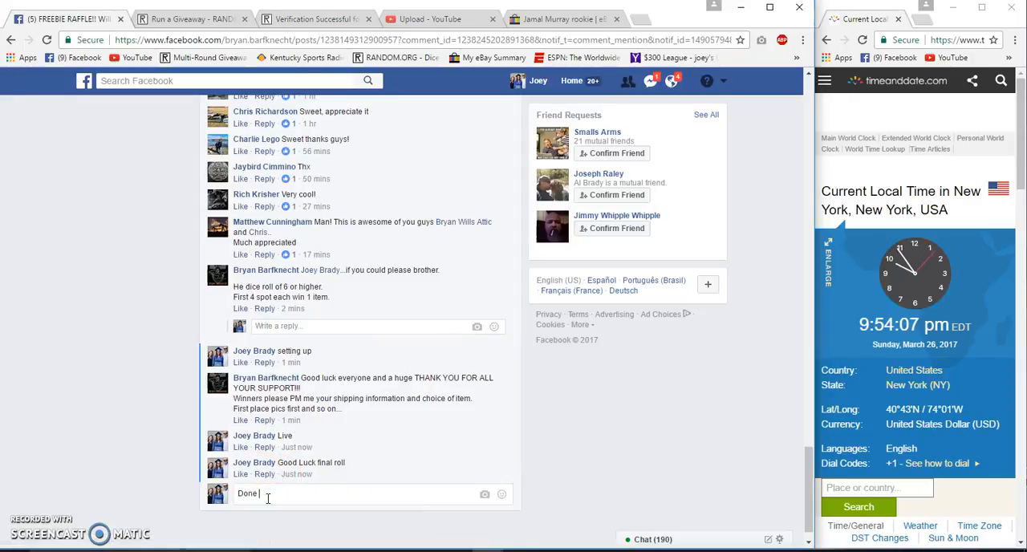